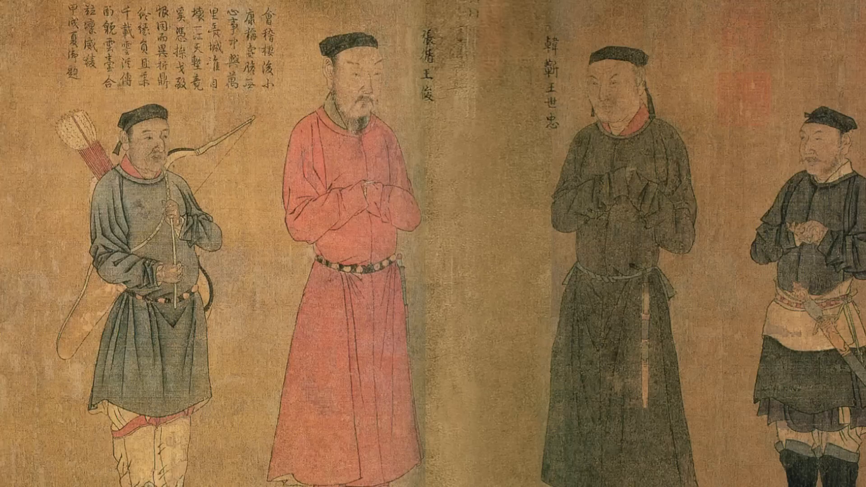
{"action": "scroll", "scroll_direction": "right", "scroll_amount": 3}
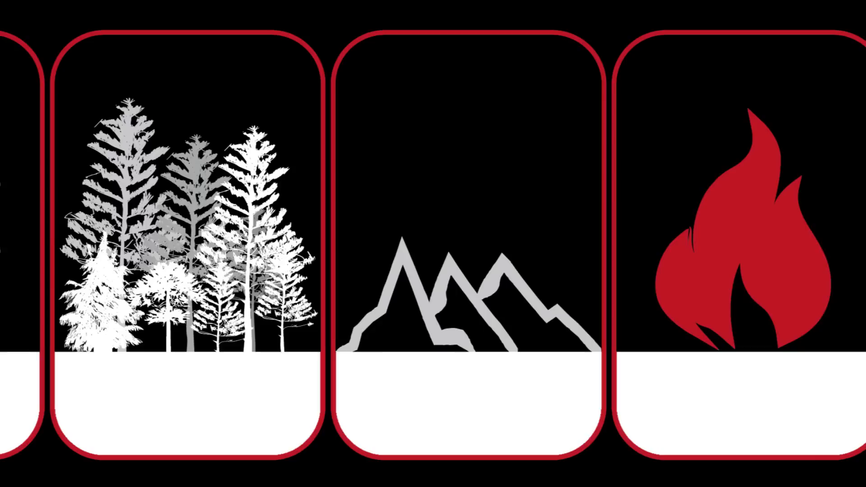
{"action": "scroll", "scroll_direction": "left", "scroll_amount": 3}
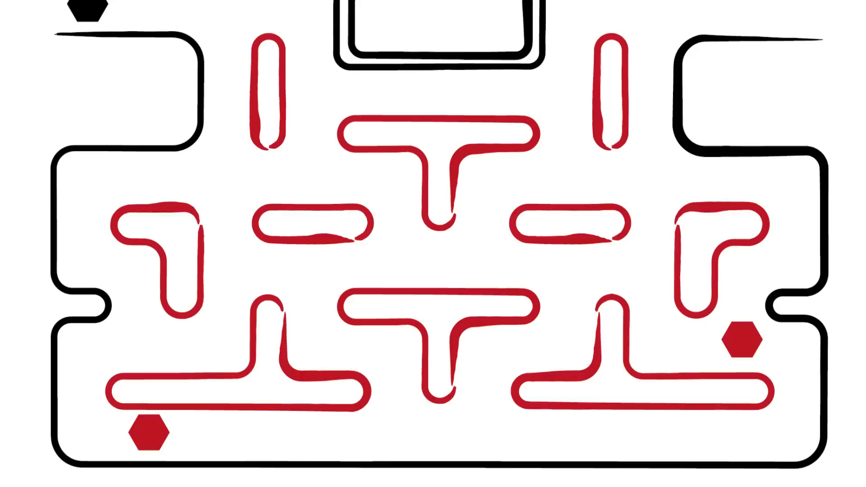
{"action": "scroll", "scroll_direction": "down", "scroll_amount": 3}
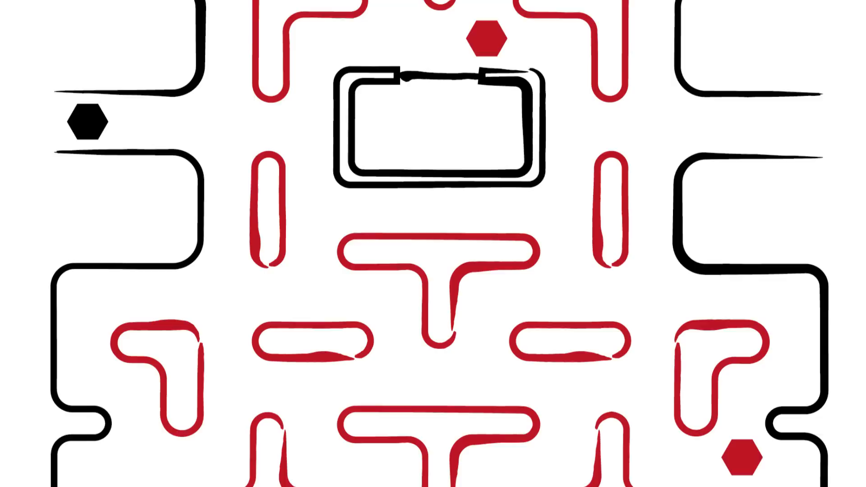